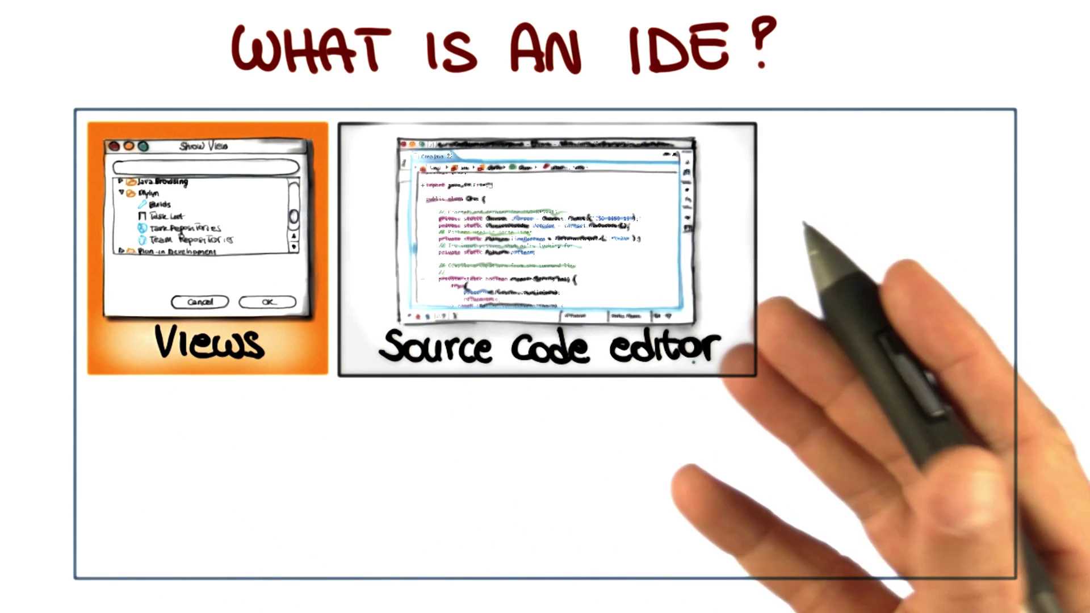
{"action": "mouse_move", "coordinate": [530, 302]}
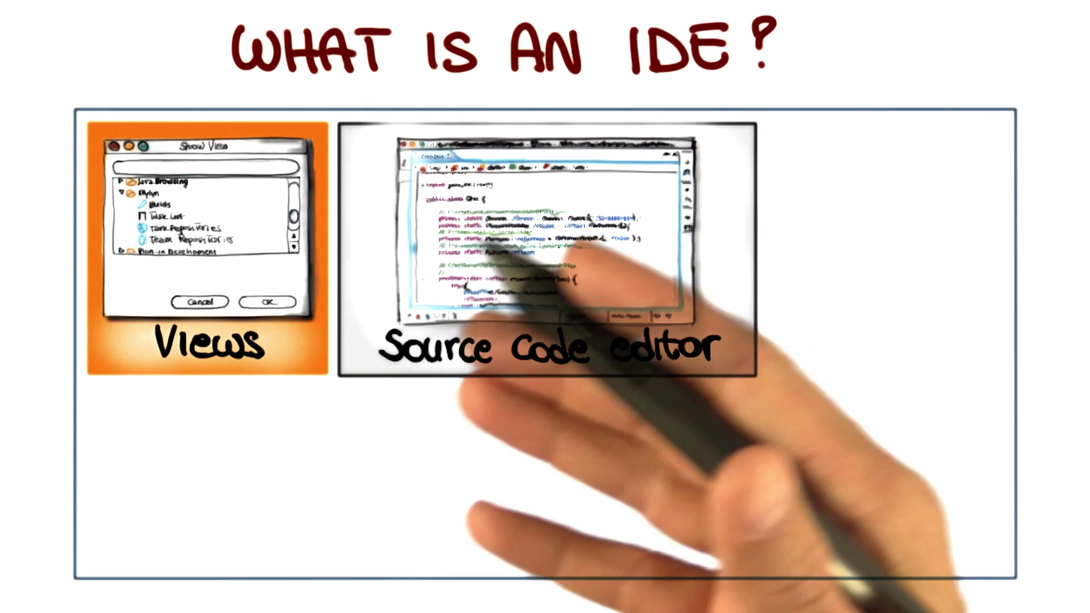